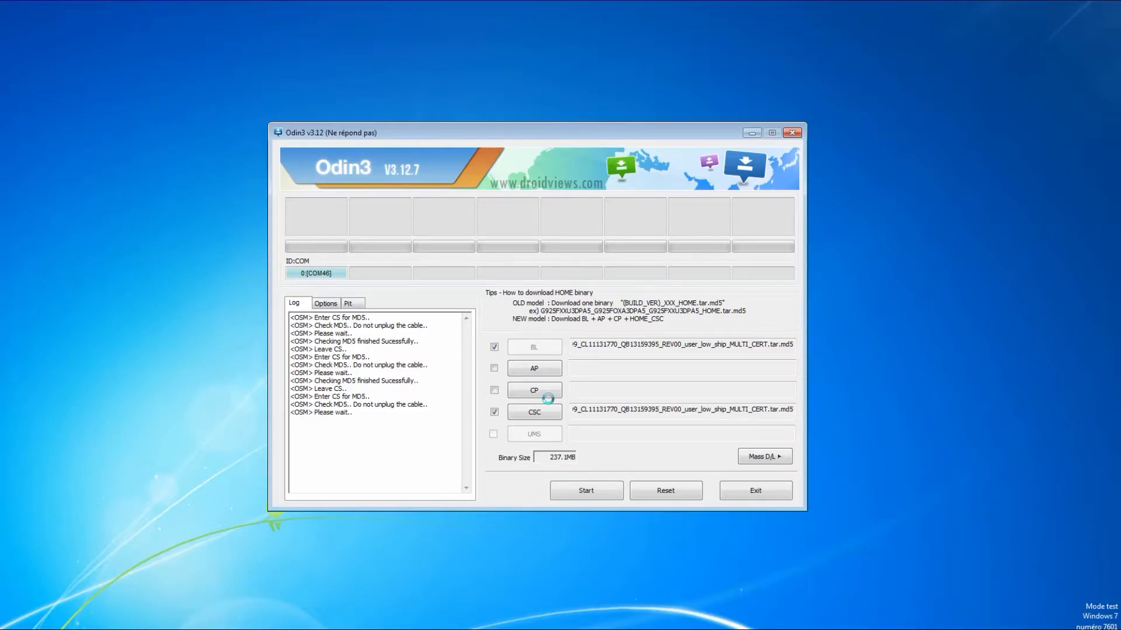
Start flashing the loaded BL, AP and CSC firmware; it fails with an invalid SHA256 error.
{"action": "left_click", "coordinate": [585, 490]}
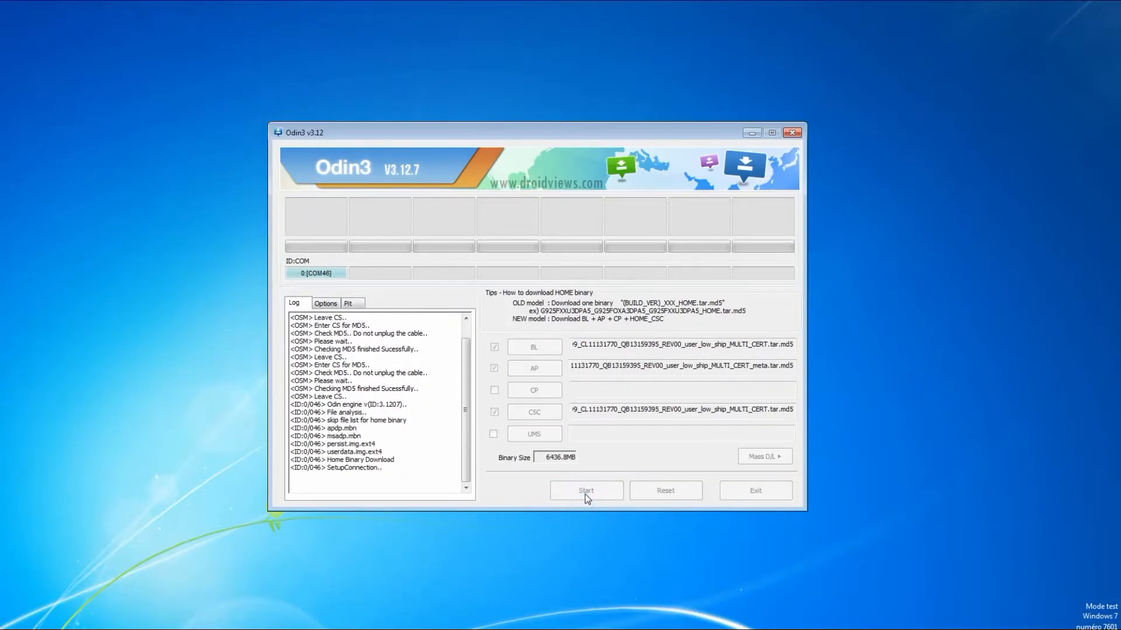
{"action": "left_click", "coordinate": [584, 490]}
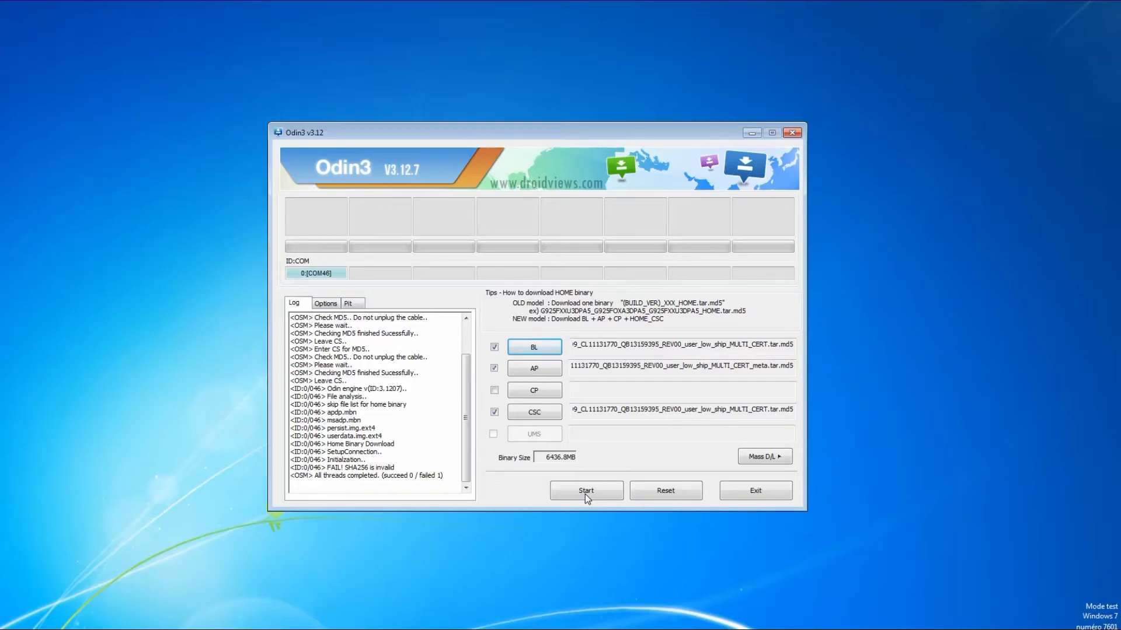
{"action": "mouse_move", "coordinate": [545, 534]}
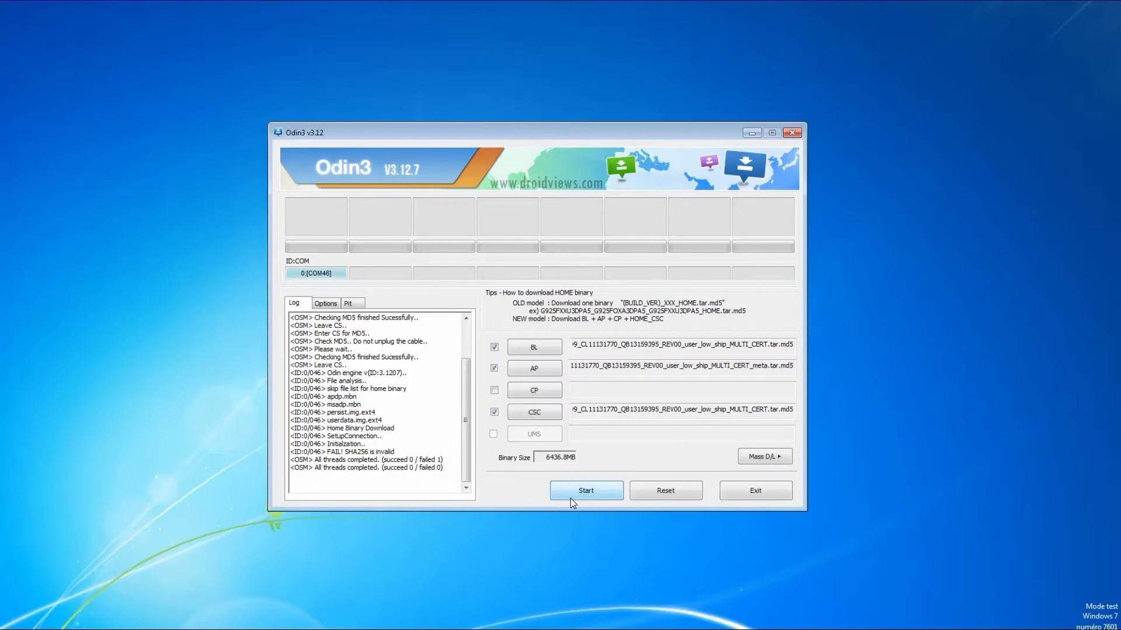
{"action": "left_click", "coordinate": [534, 412]}
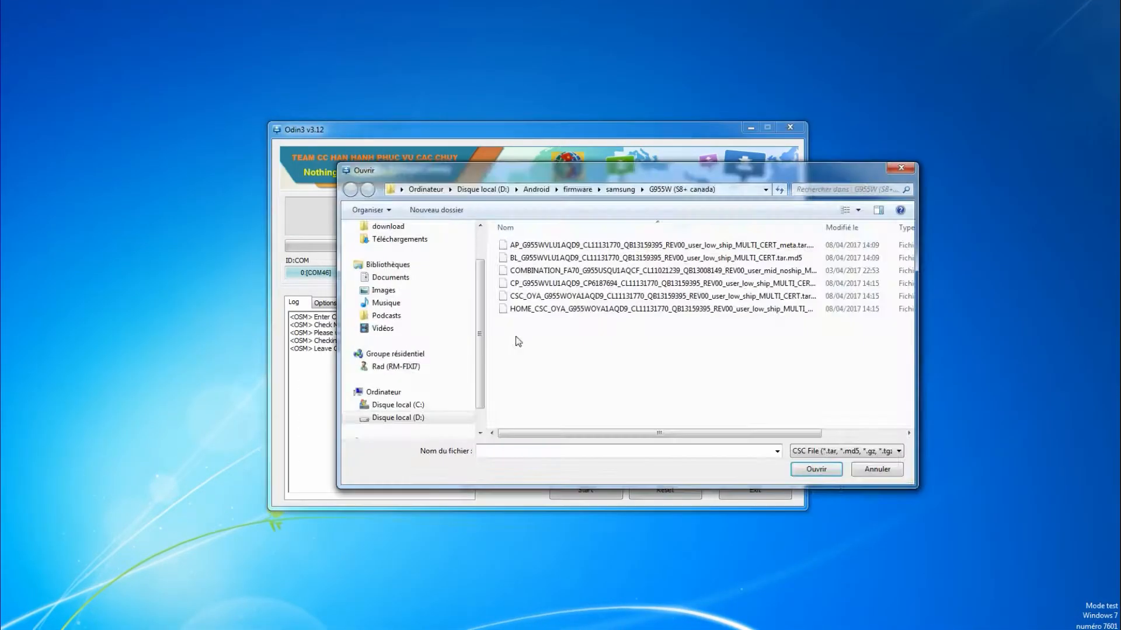
Load the BL and CSC stock .tar.md5 files in the custom Odin build for flashing.
{"action": "left_click", "coordinate": [814, 469]}
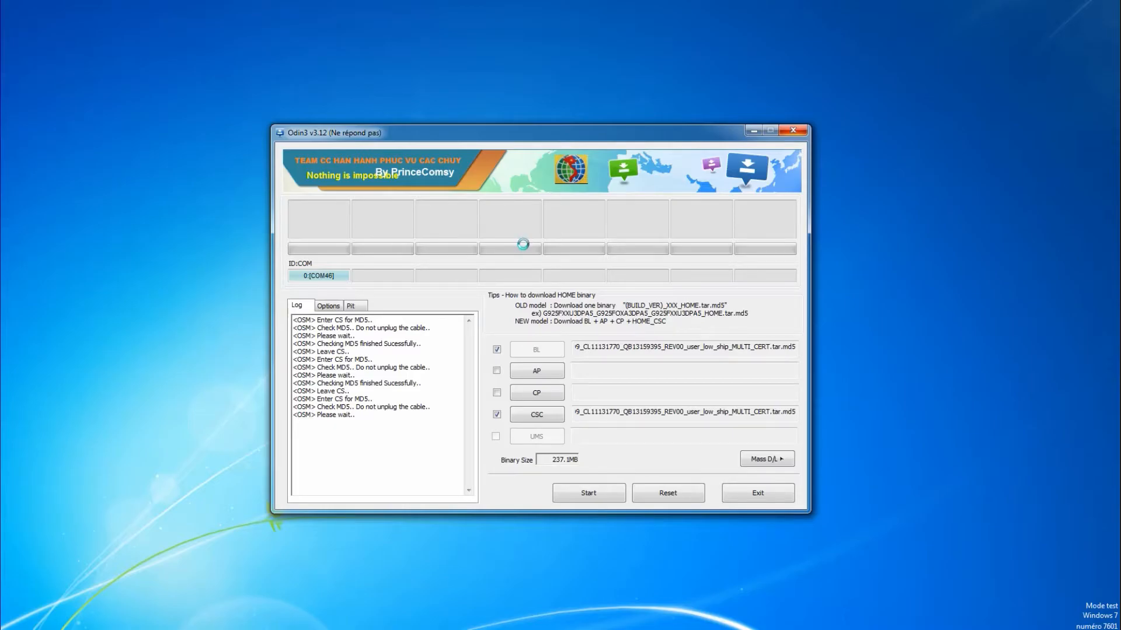
{"action": "left_click", "coordinate": [588, 492]}
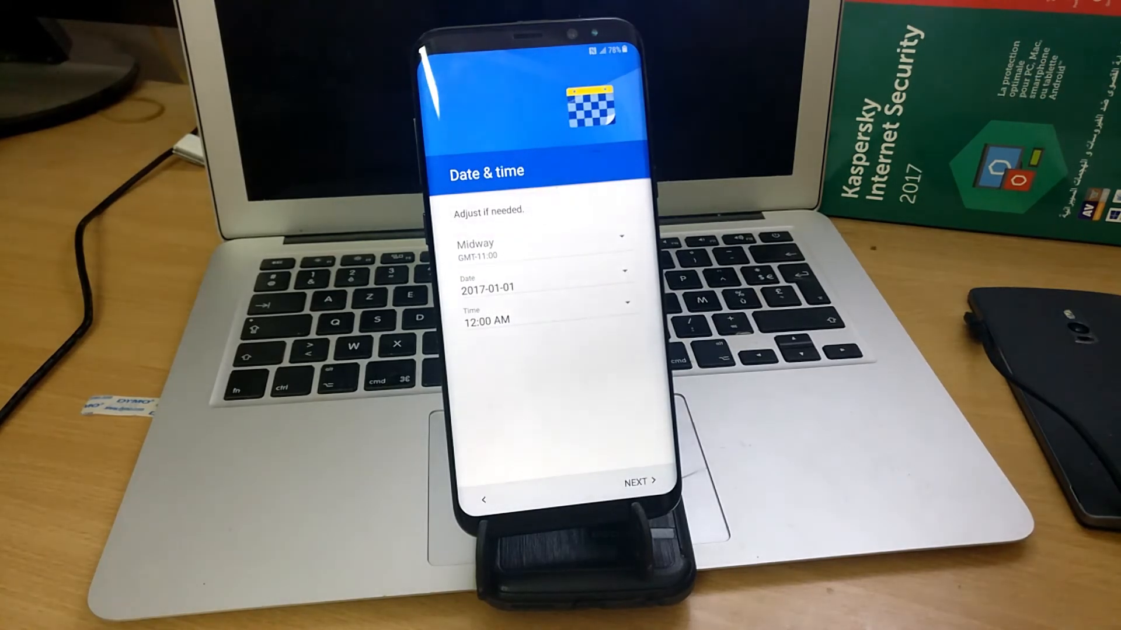
Accept the date and time, then skip device protection and confirm the skip warning.
{"action": "left_click", "coordinate": [631, 478]}
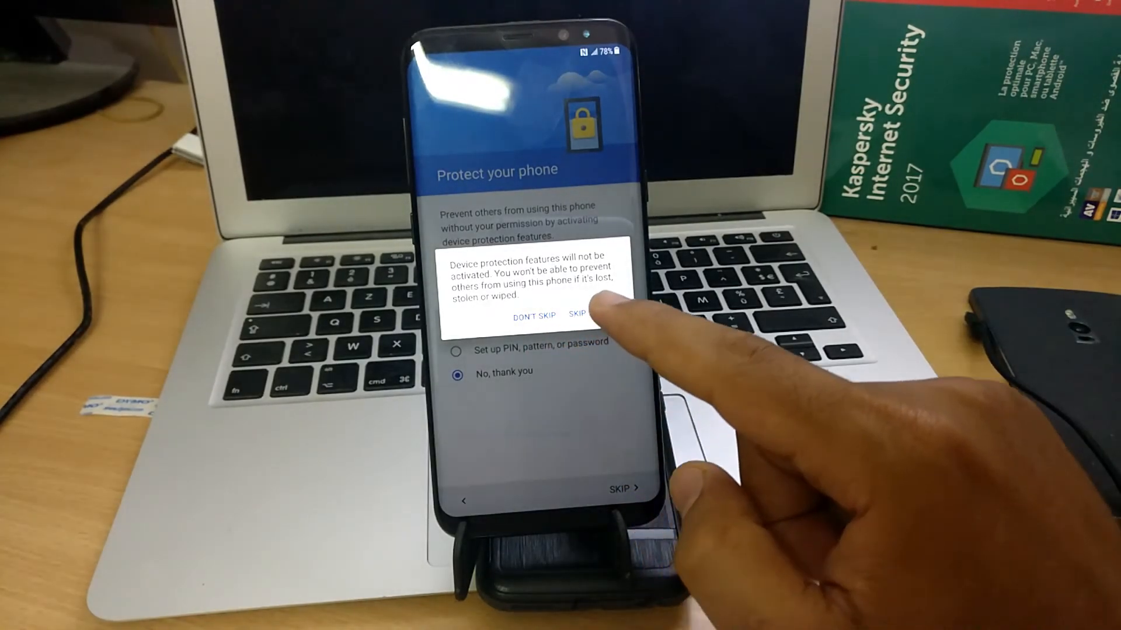
{"action": "left_click", "coordinate": [579, 317]}
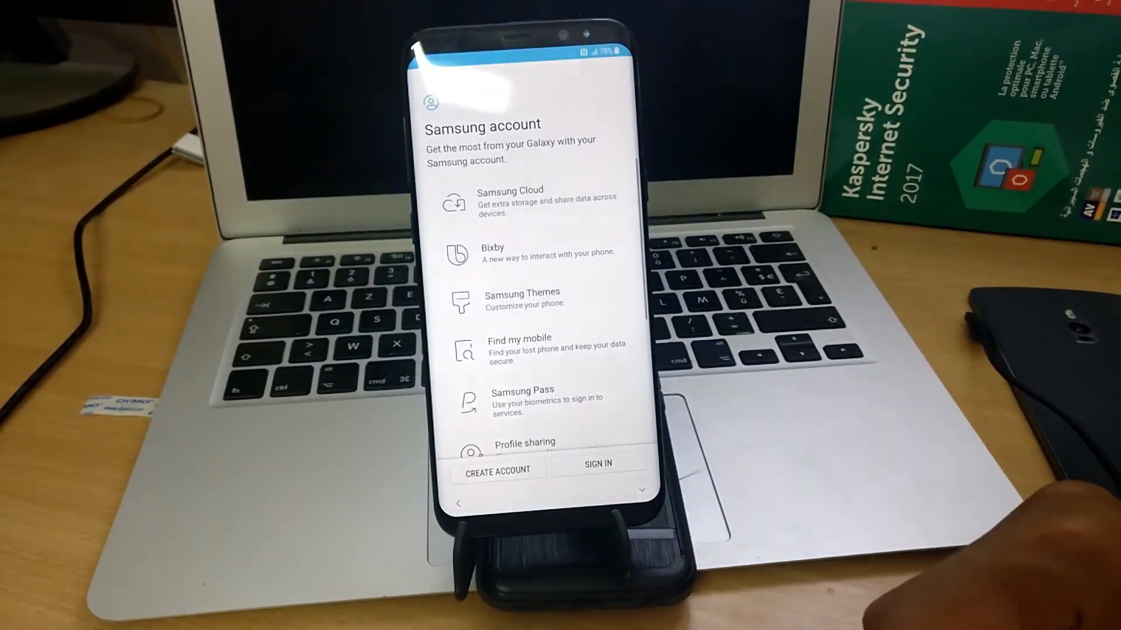